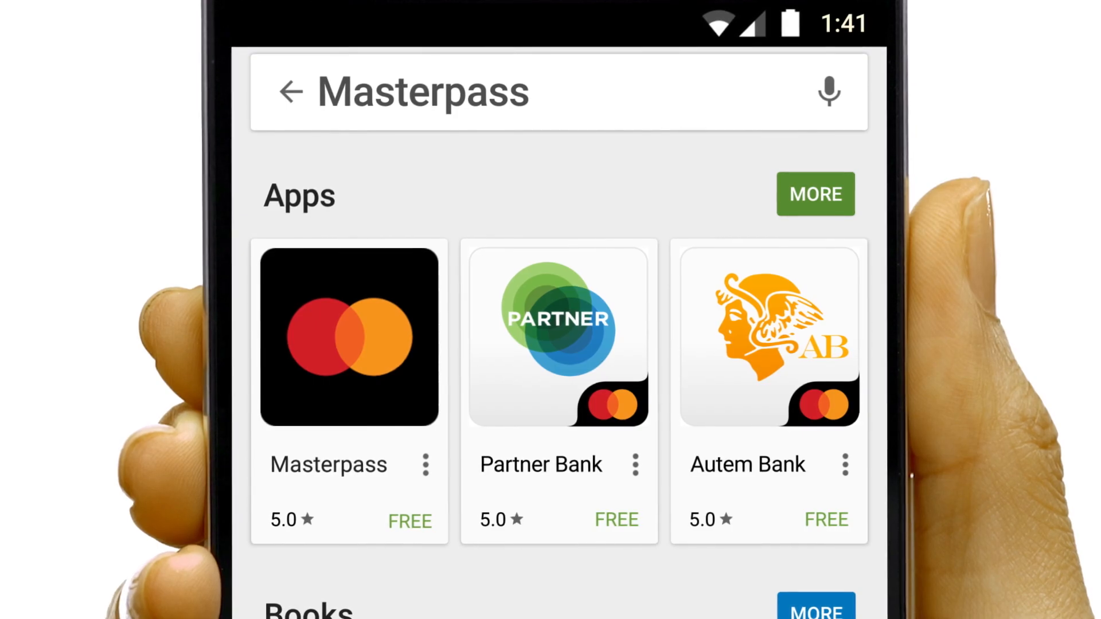
Step: Select the Masterpass wallet app from the Play Store search results to install it
click(348, 336)
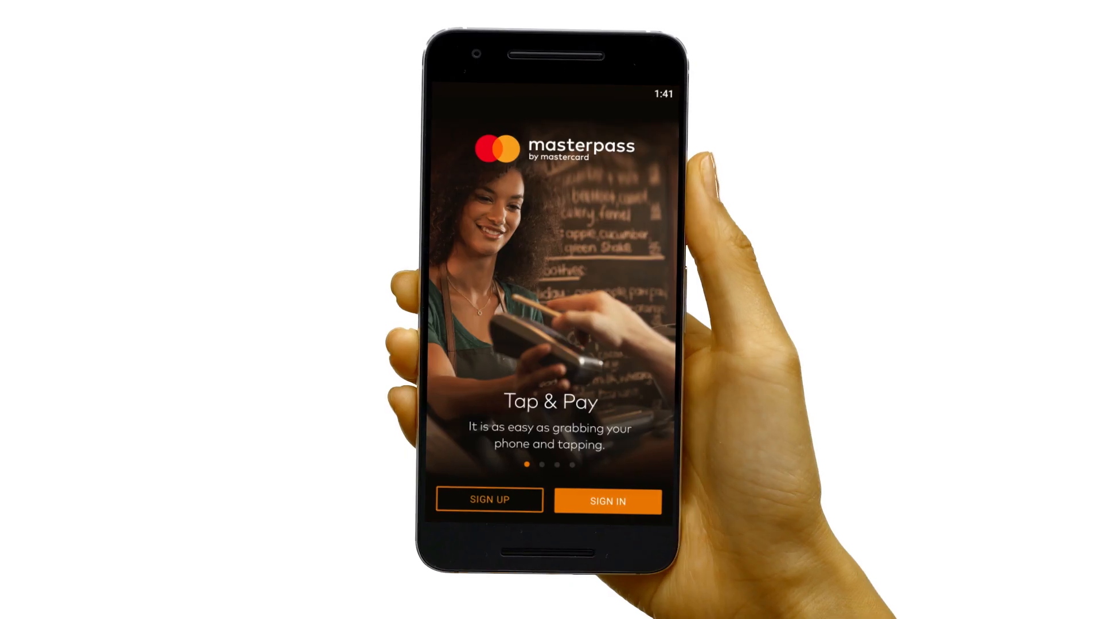
Step: Begin a new Masterpass account sign-up and agree to the Terms & Conditions
click(489, 501)
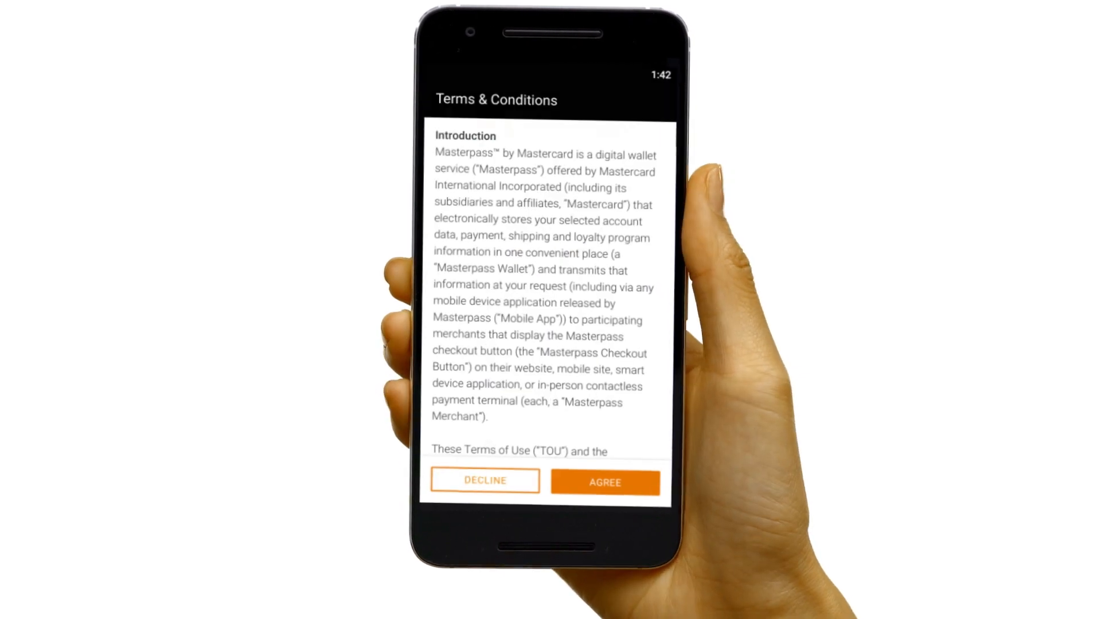
click(604, 481)
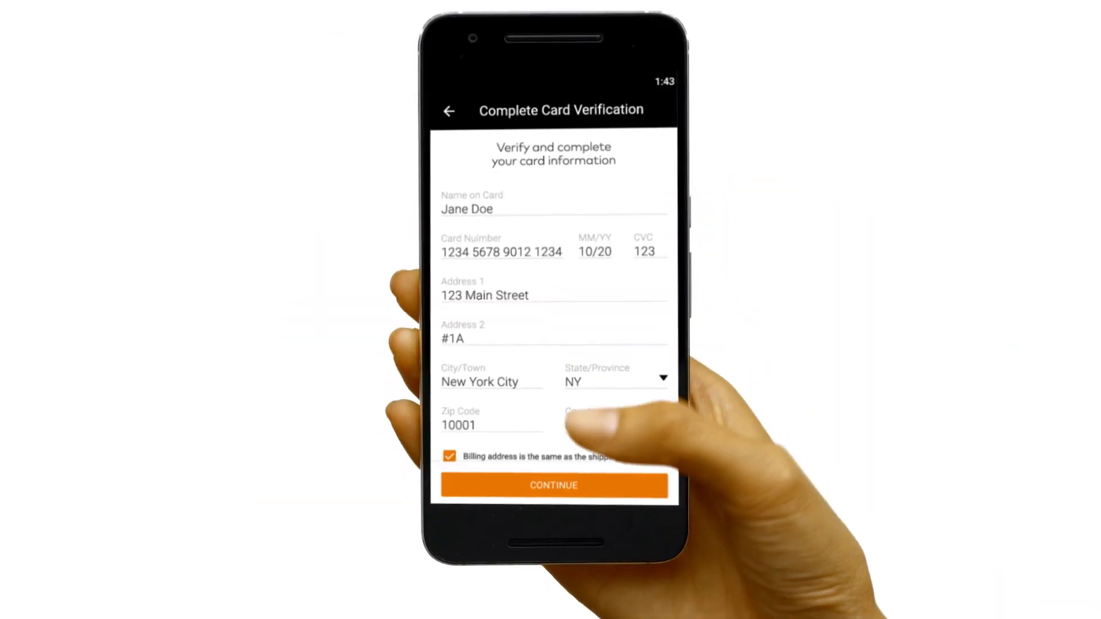
Step: Submit Jane Doe's filled card and address details for verification via Continue
click(553, 485)
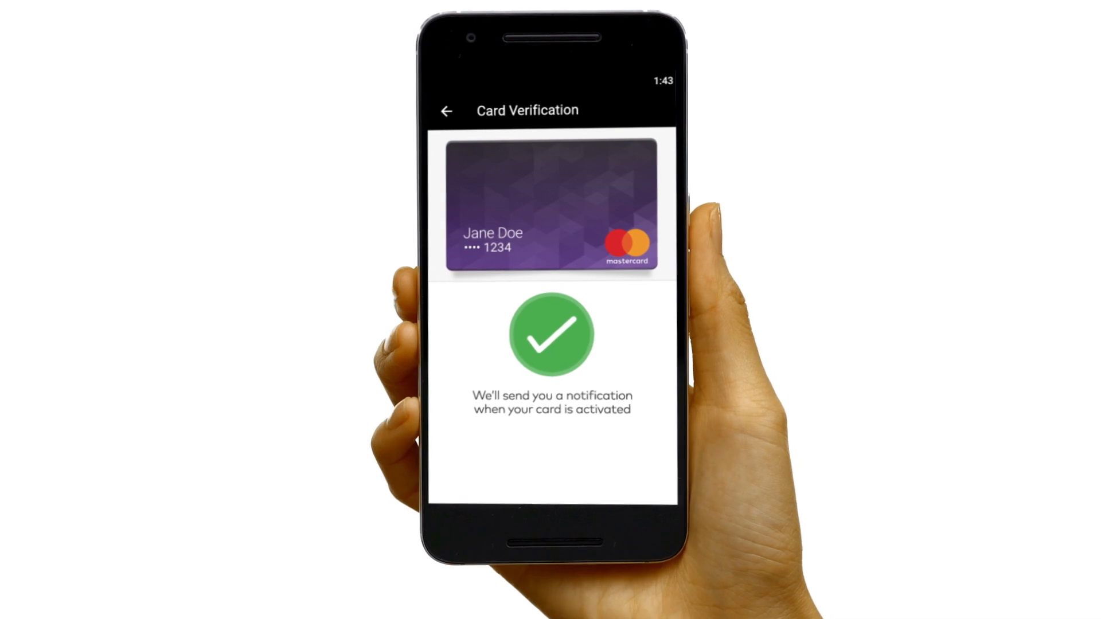